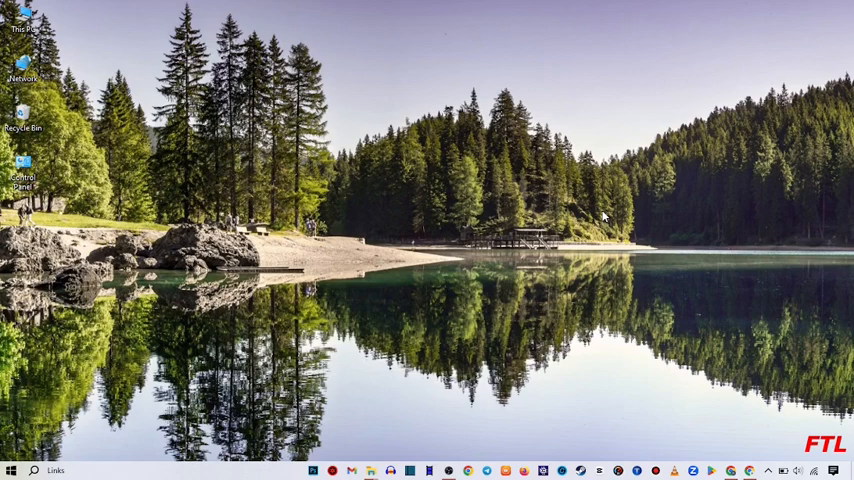
{"action": "mouse_move", "coordinate": [116, 468]}
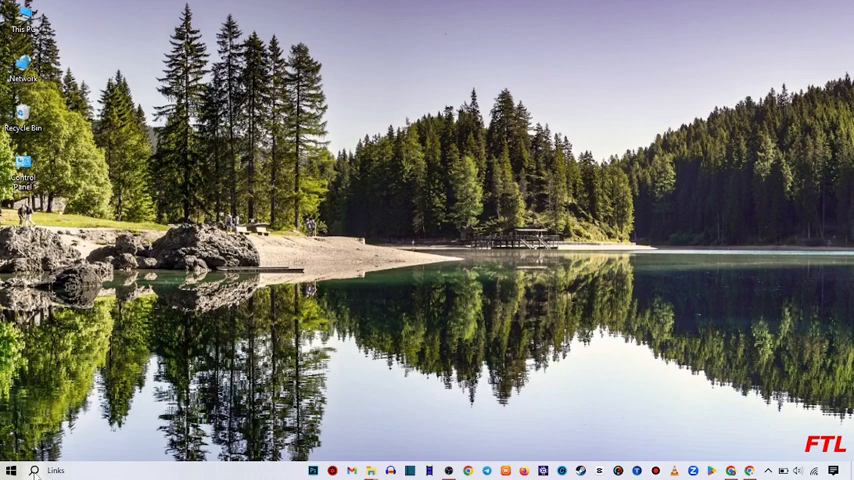
- Search Windows for 'edit power plan' to reach the Balanced plan's settings
{"action": "left_click", "coordinate": [34, 470]}
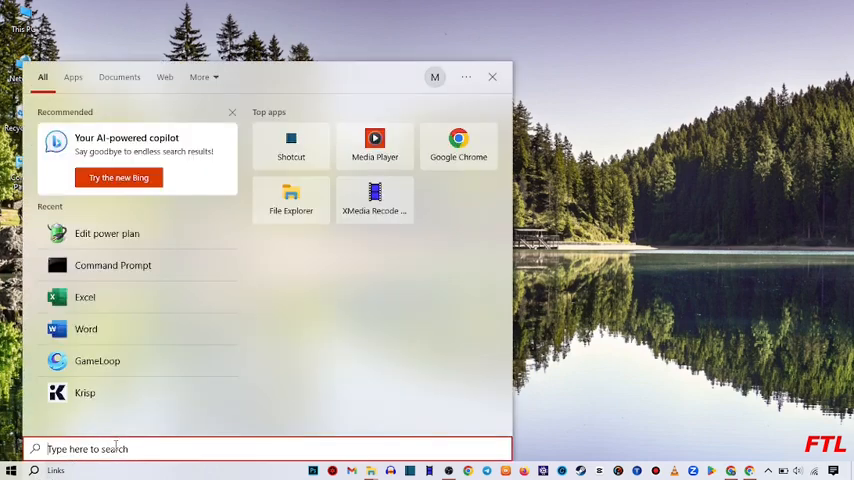
{"action": "type", "text": "excel"}
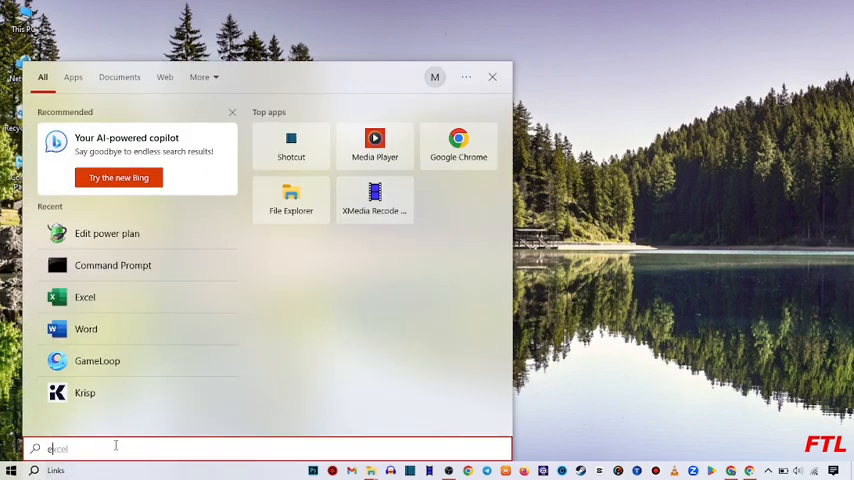
{"action": "type", "text": "edit power plan"}
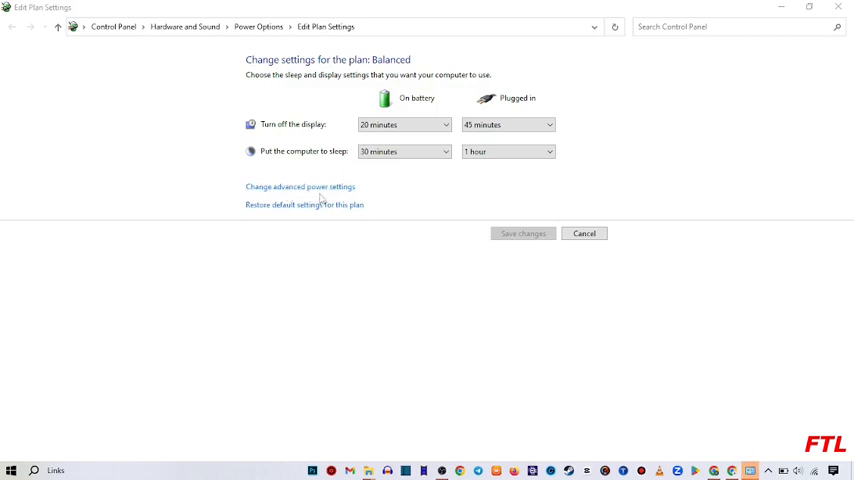
{"action": "mouse_move", "coordinate": [326, 214]}
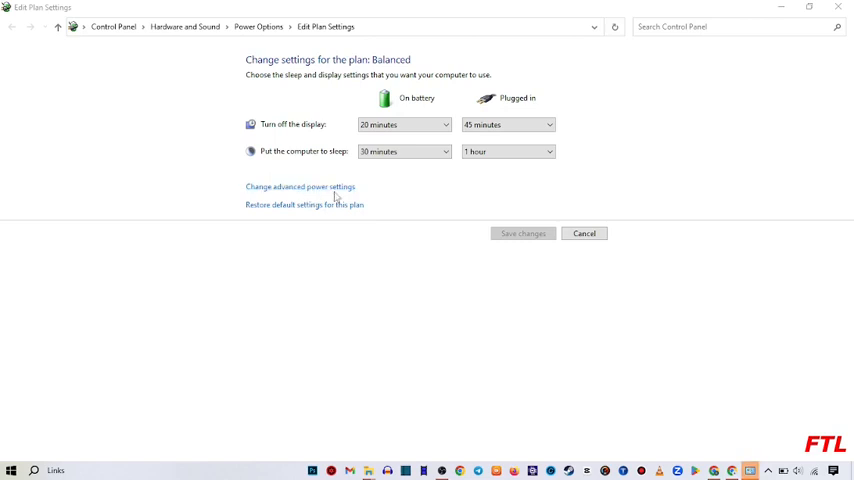
- Bring up the Advanced settings dialog for the Balanced power plan
{"action": "left_click", "coordinate": [300, 188]}
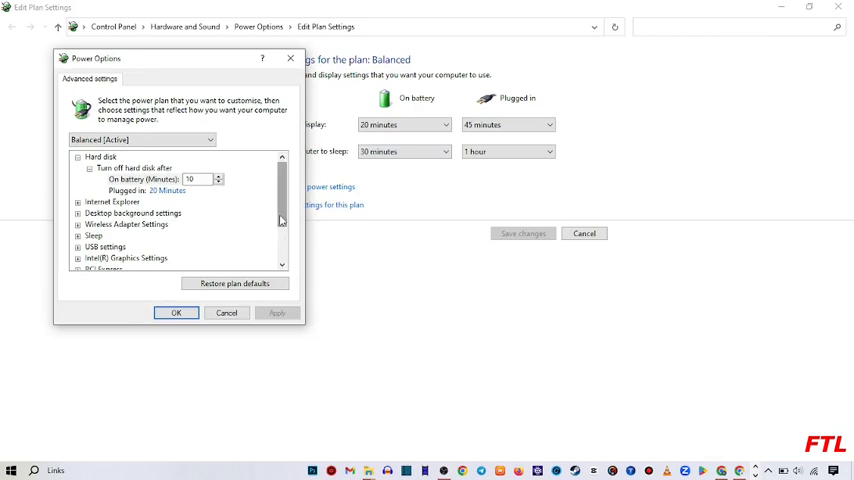
- Expand the PCI Express group in the advanced settings list
{"action": "scroll", "scroll_direction": "down", "scroll_amount": 3}
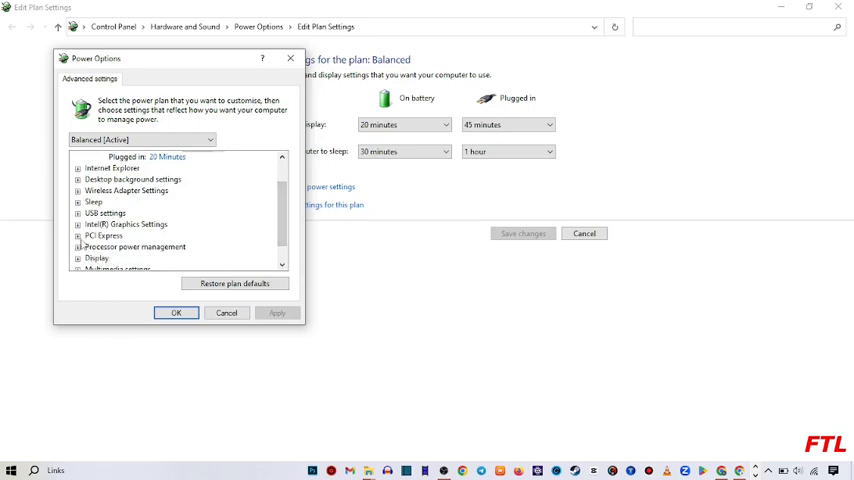
{"action": "mouse_move", "coordinate": [102, 236]}
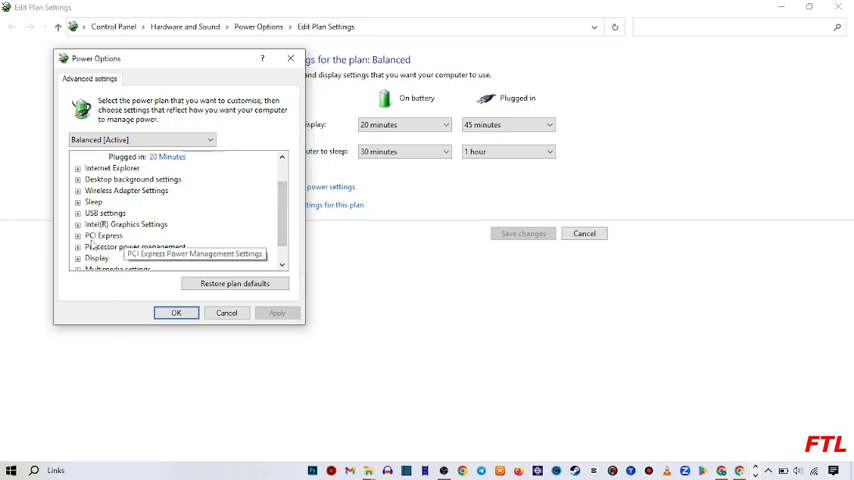
{"action": "left_click", "coordinate": [78, 236]}
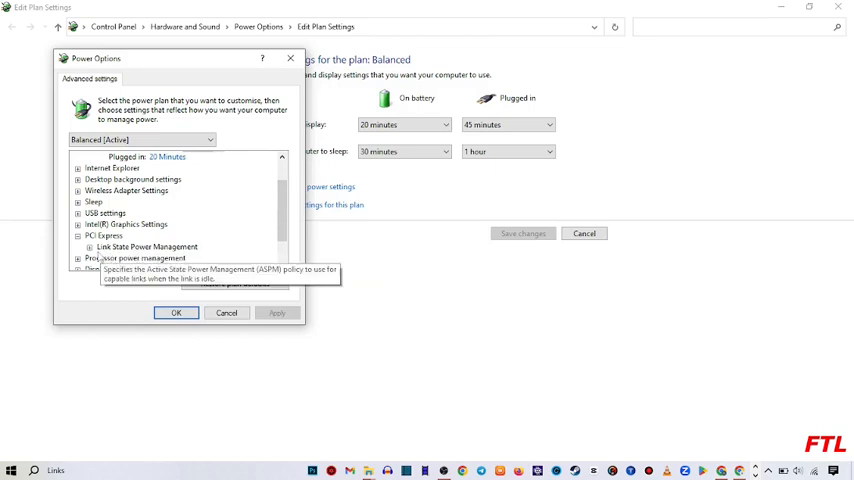
- Set Link State Power Management to Off for both On battery and Plugged in
{"action": "left_click", "coordinate": [78, 236]}
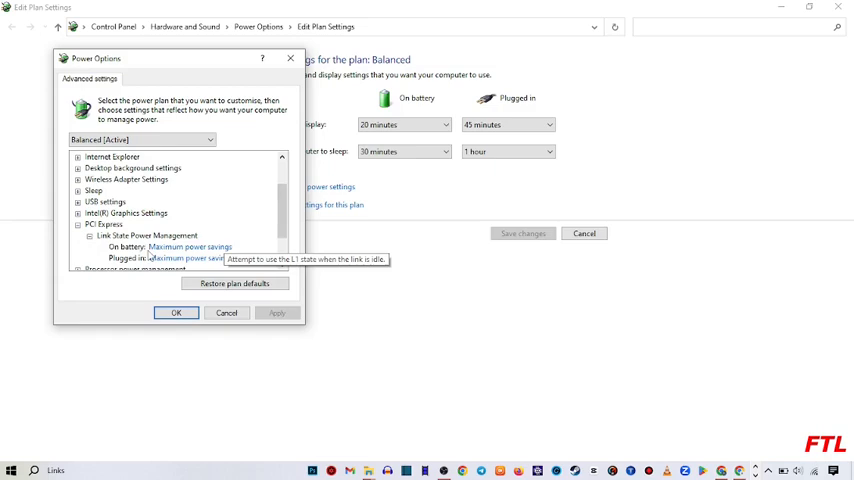
{"action": "mouse_move", "coordinate": [128, 258]}
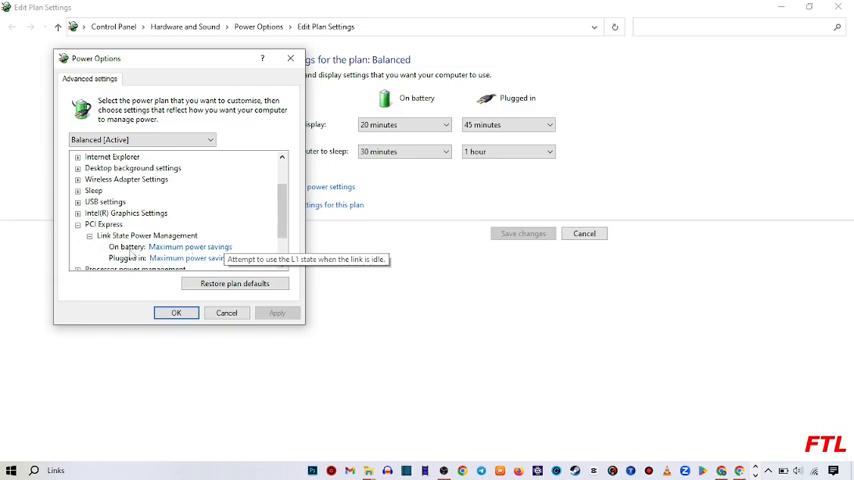
{"action": "left_click", "coordinate": [190, 246]}
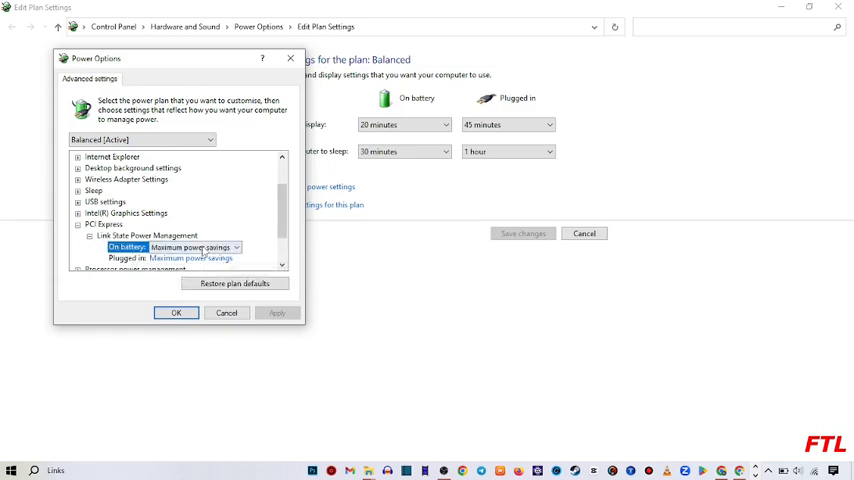
{"action": "left_click", "coordinate": [190, 246]}
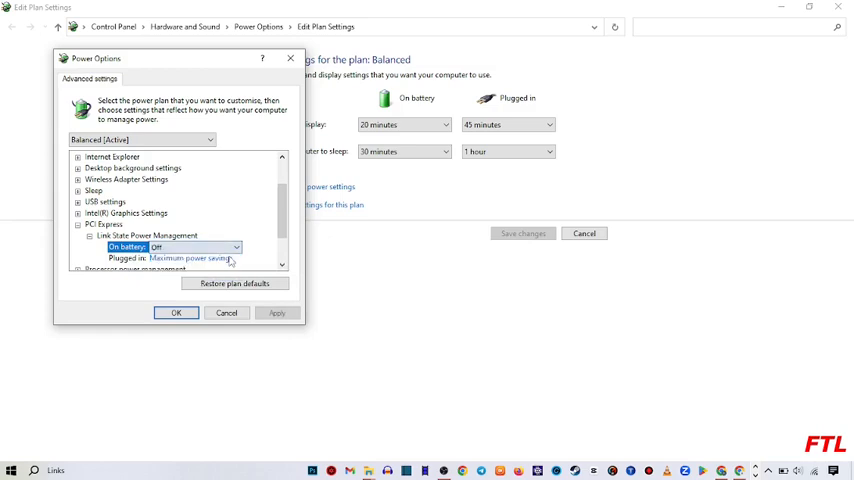
{"action": "left_click", "coordinate": [234, 260]}
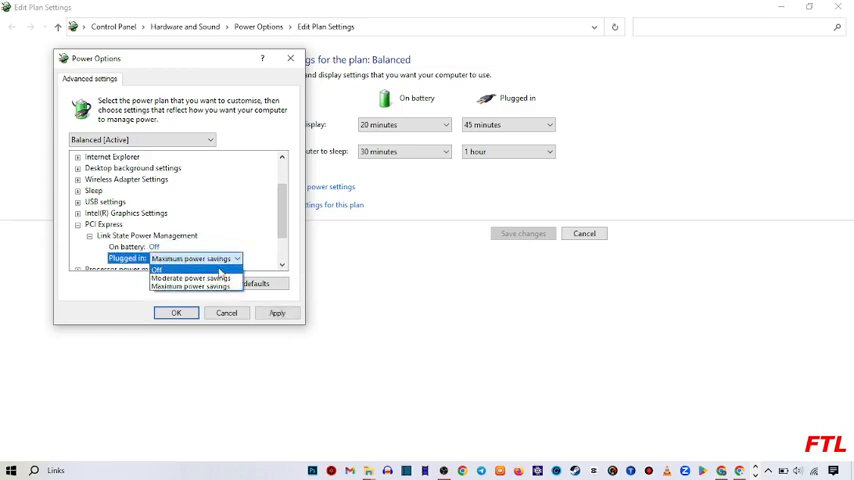
{"action": "left_click", "coordinate": [156, 268]}
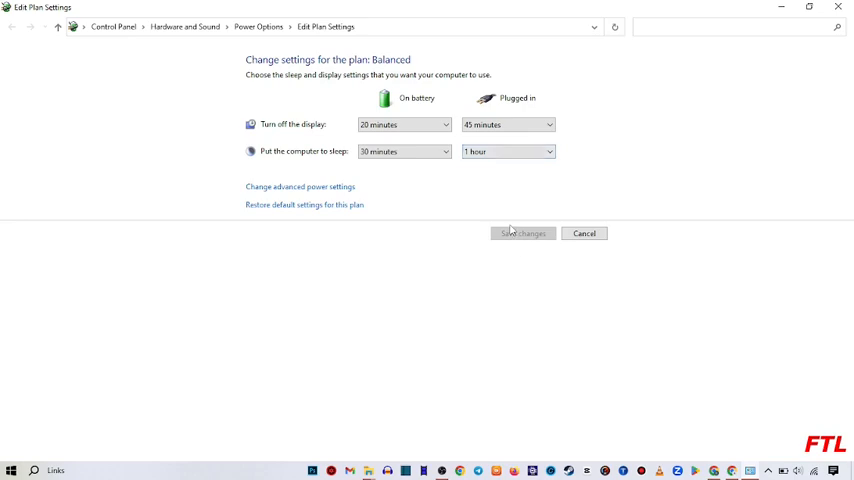
{"action": "mouse_move", "coordinate": [230, 8]}
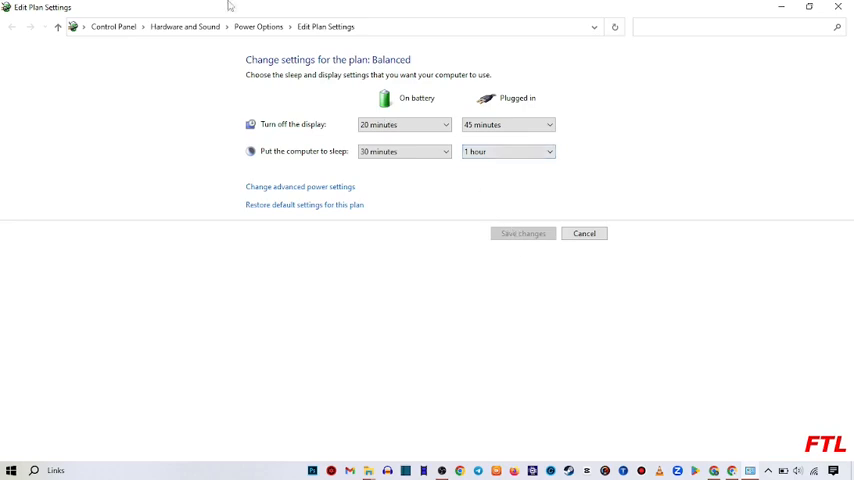
- Return to the main Power Options page via the address bar
{"action": "left_click", "coordinate": [258, 28]}
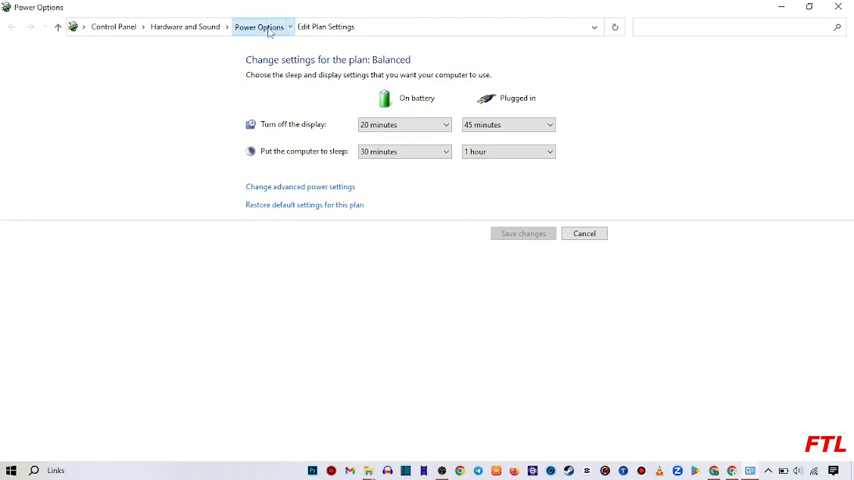
{"action": "left_click", "coordinate": [258, 28]}
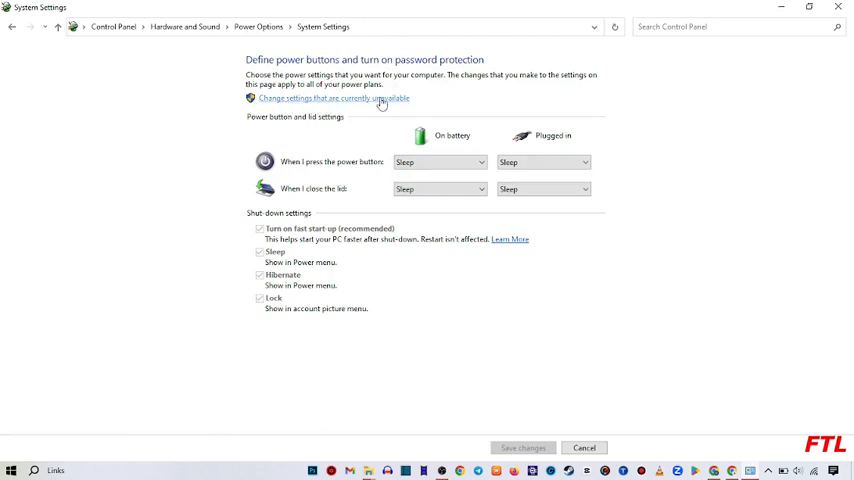
- Unlock the greyed-out shutdown settings so fast start-up, Sleep, Hibernate and Lock can be ticked
{"action": "left_click", "coordinate": [332, 98]}
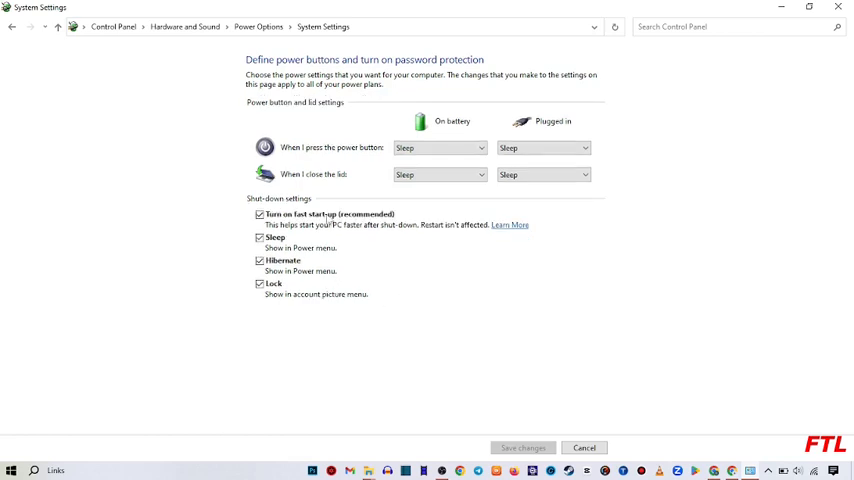
{"action": "mouse_move", "coordinate": [424, 232]}
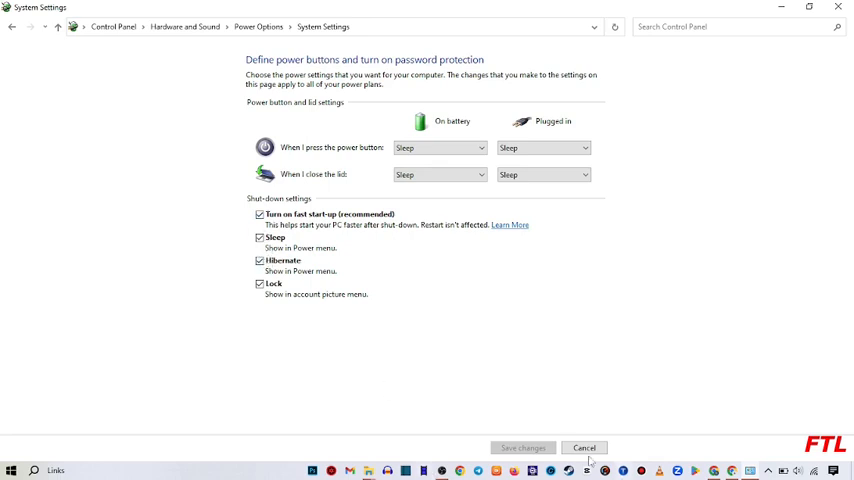
{"action": "mouse_move", "coordinate": [522, 448]}
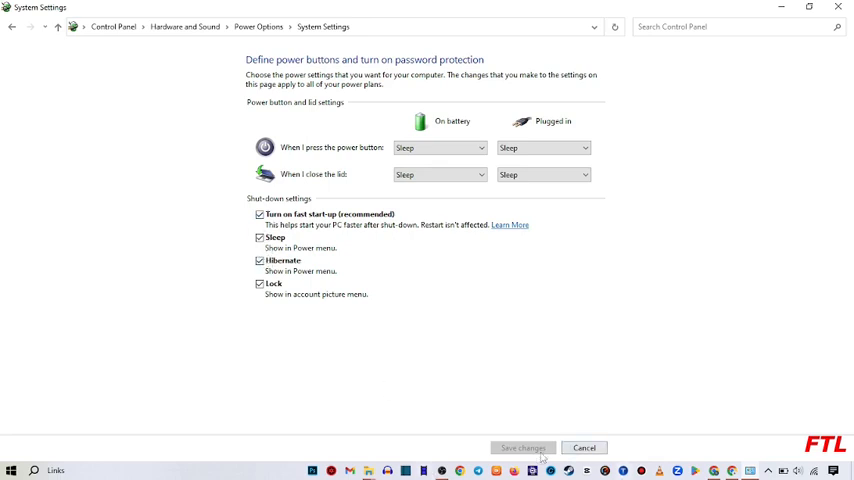
{"action": "mouse_move", "coordinate": [740, 264]}
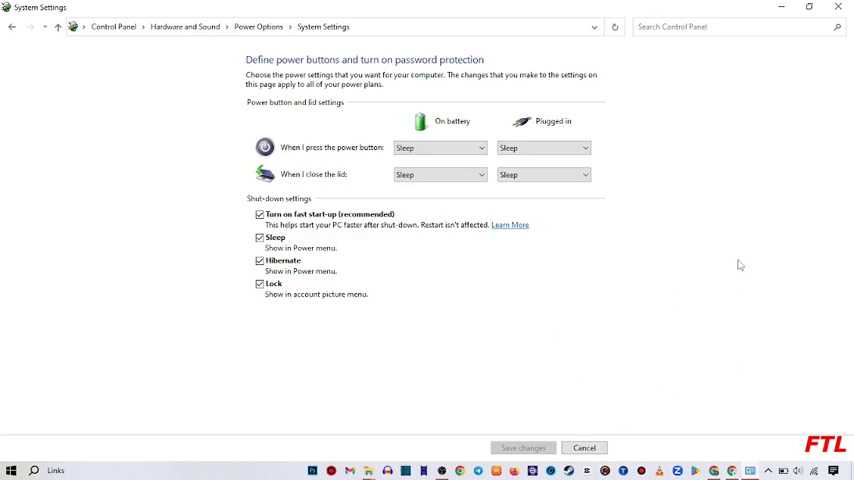
{"action": "mouse_move", "coordinate": [780, 8]}
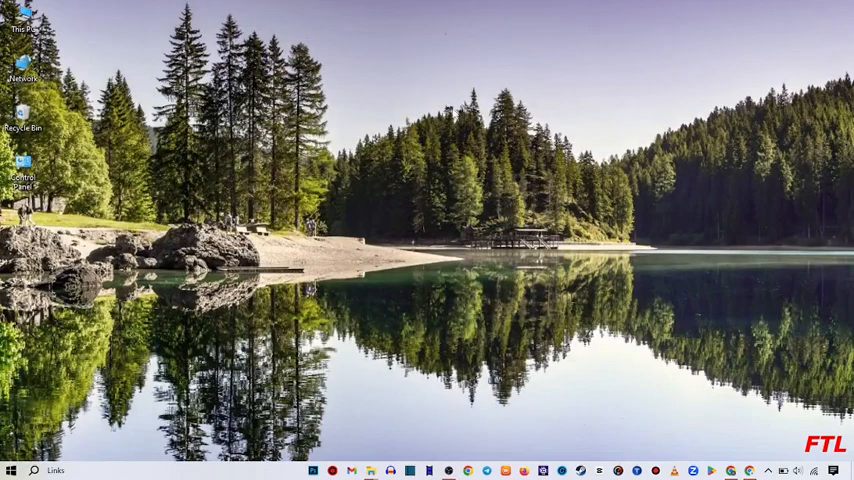
{"action": "mouse_move", "coordinate": [664, 144]}
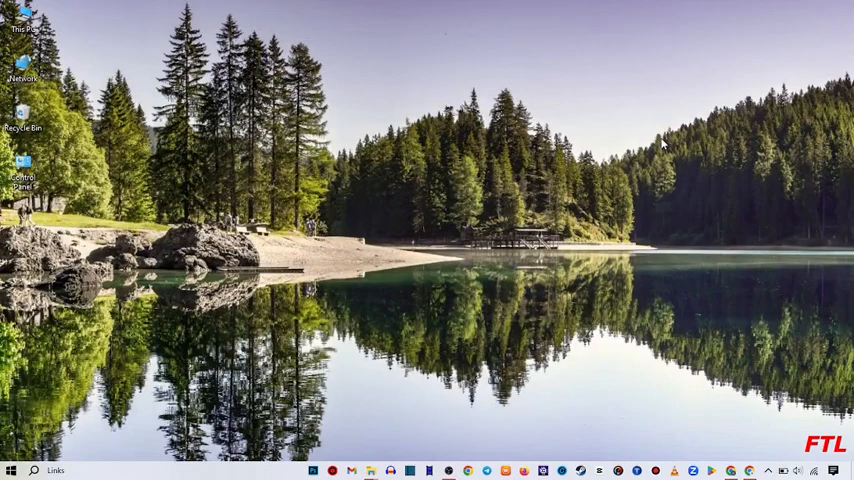